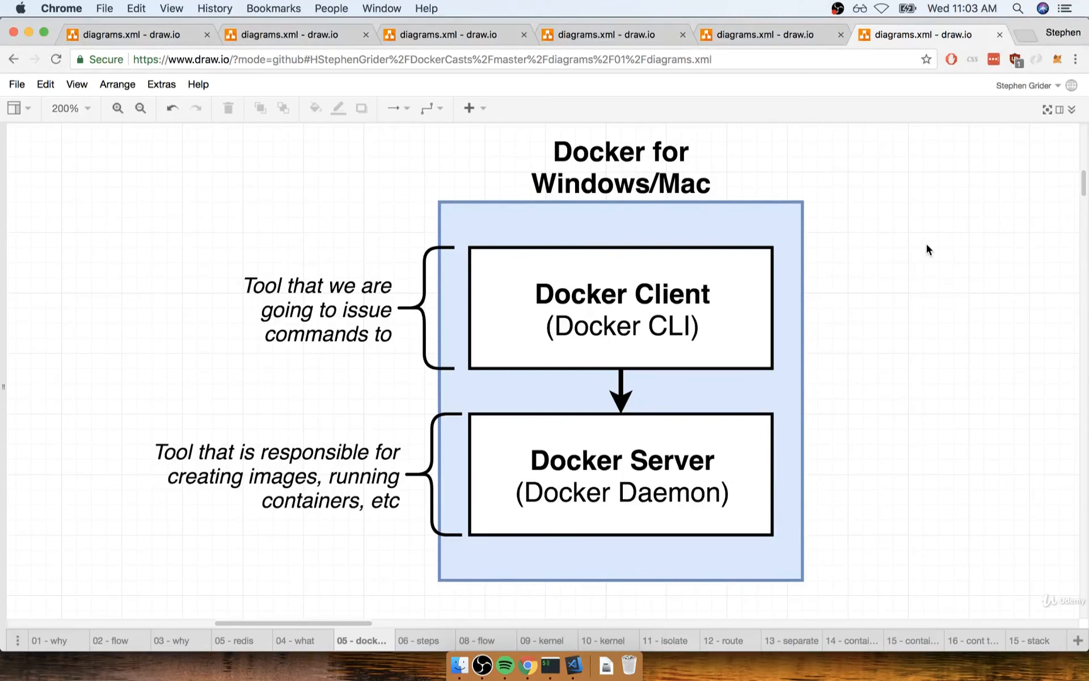
mouse_move(926, 288)
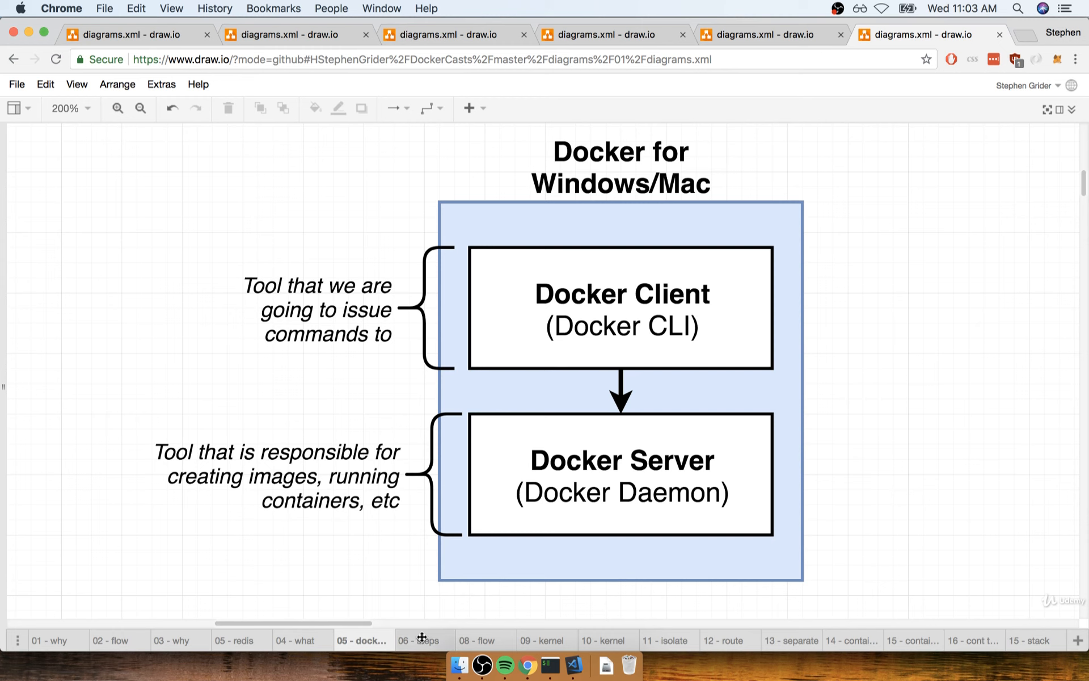
Step: Show the '06 - steps' page and point out the Sign up and Verify Docker installation boxes
left_click(421, 640)
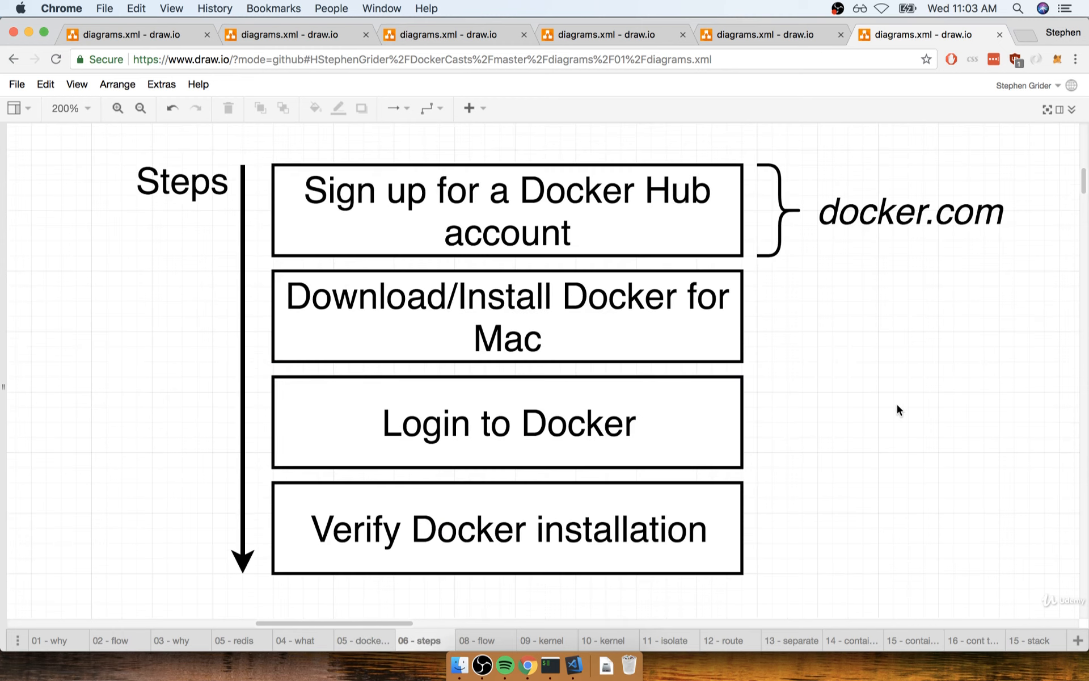
mouse_move(719, 207)
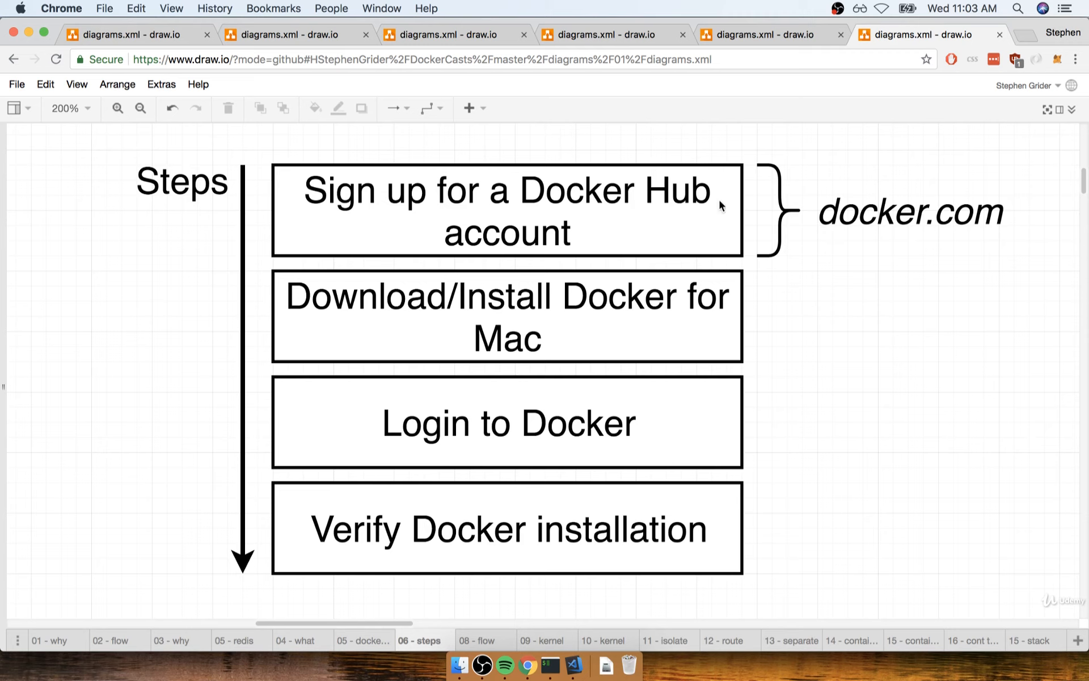
left_click(908, 211)
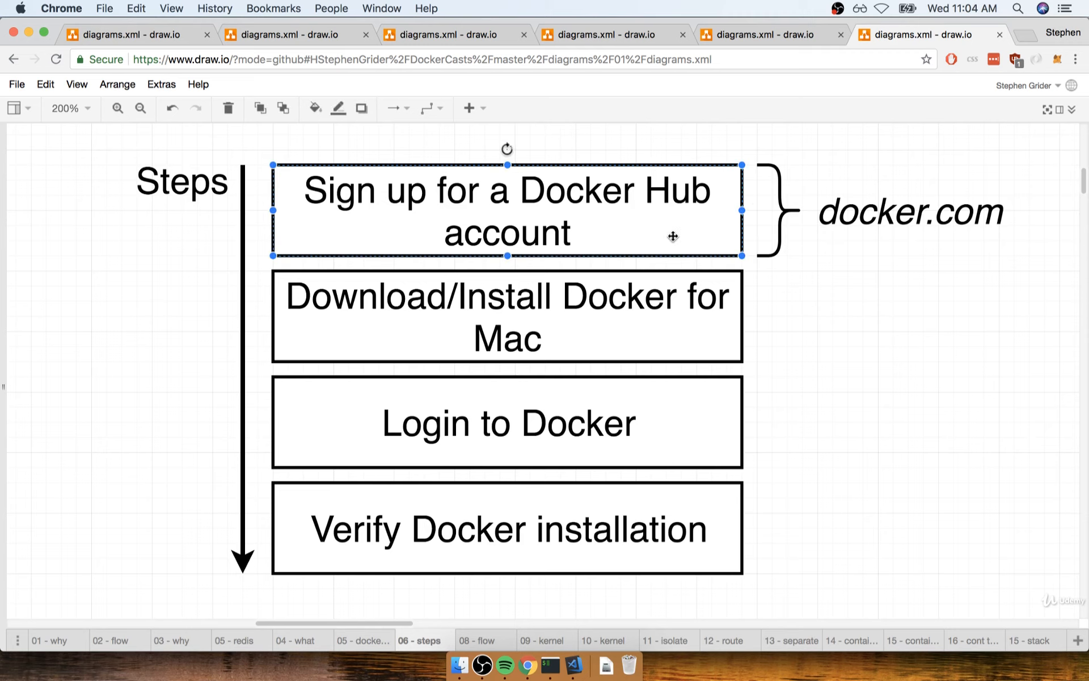
mouse_move(789, 357)
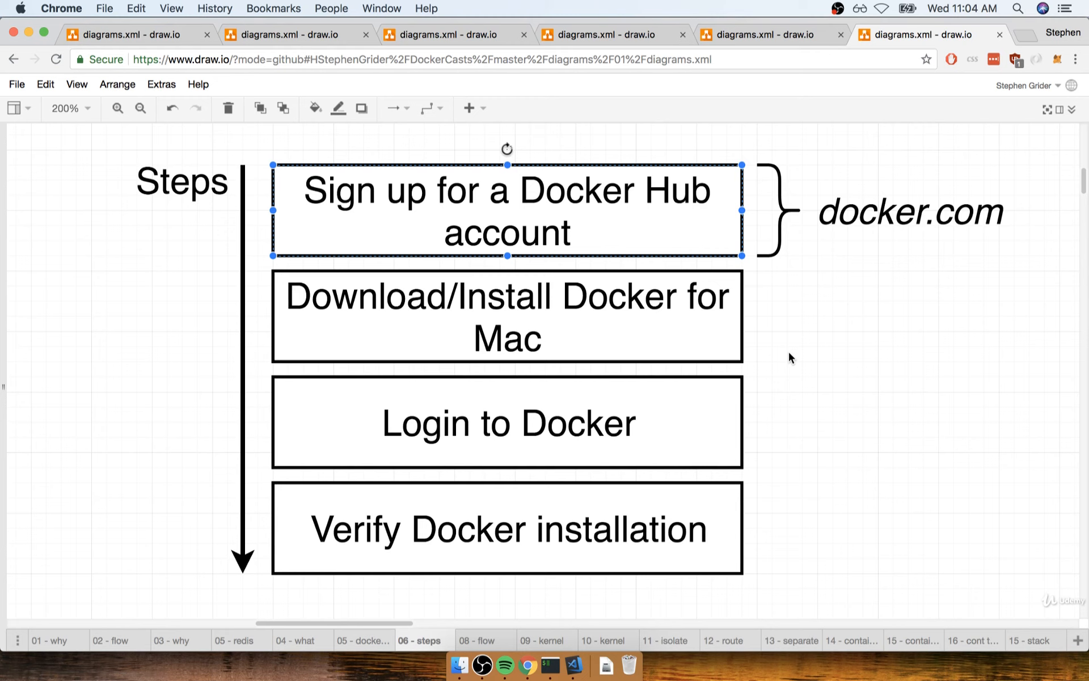
mouse_move(735, 342)
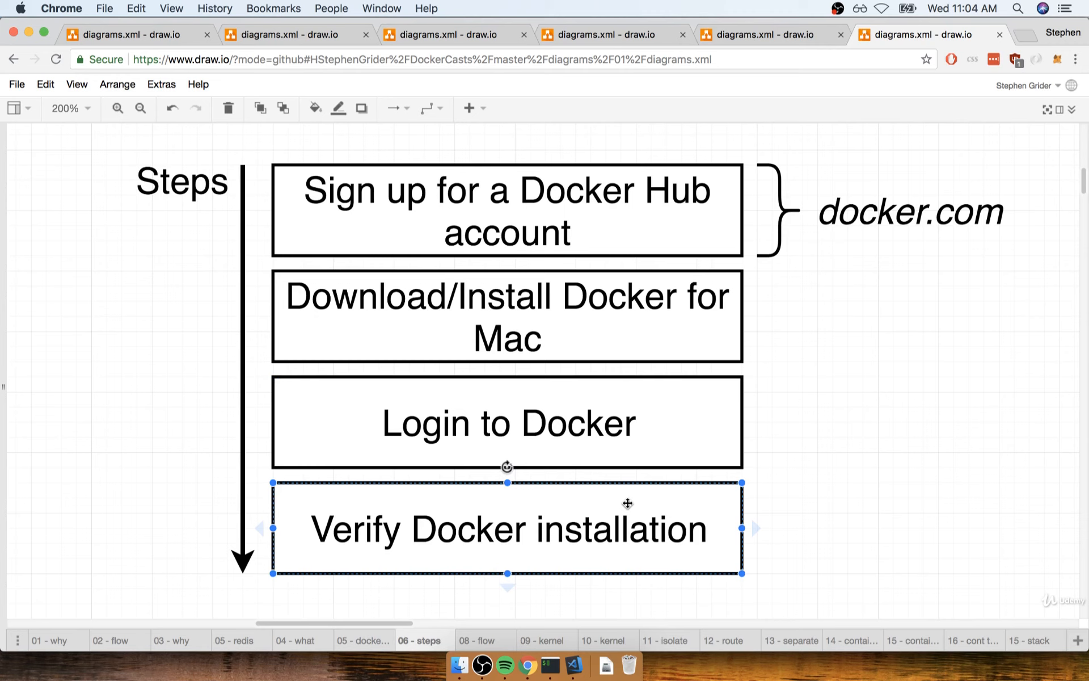
left_click(932, 211)
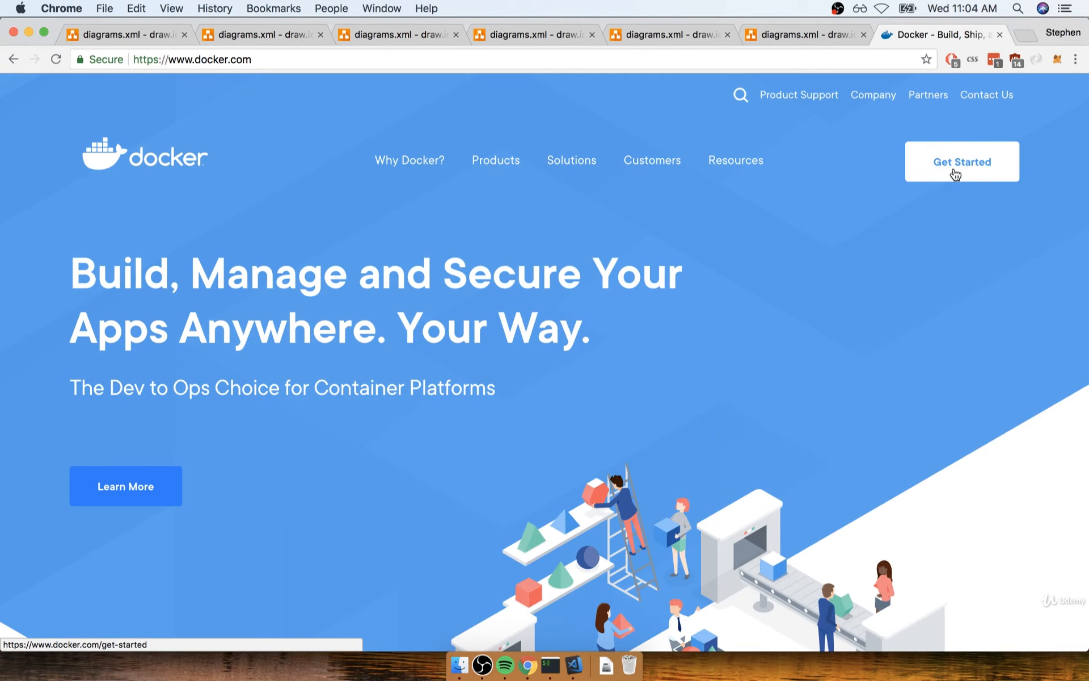
Step: From Get Started, choose Download for Mac and go to 'Please Login To Download' on the Docker Store page
left_click(962, 161)
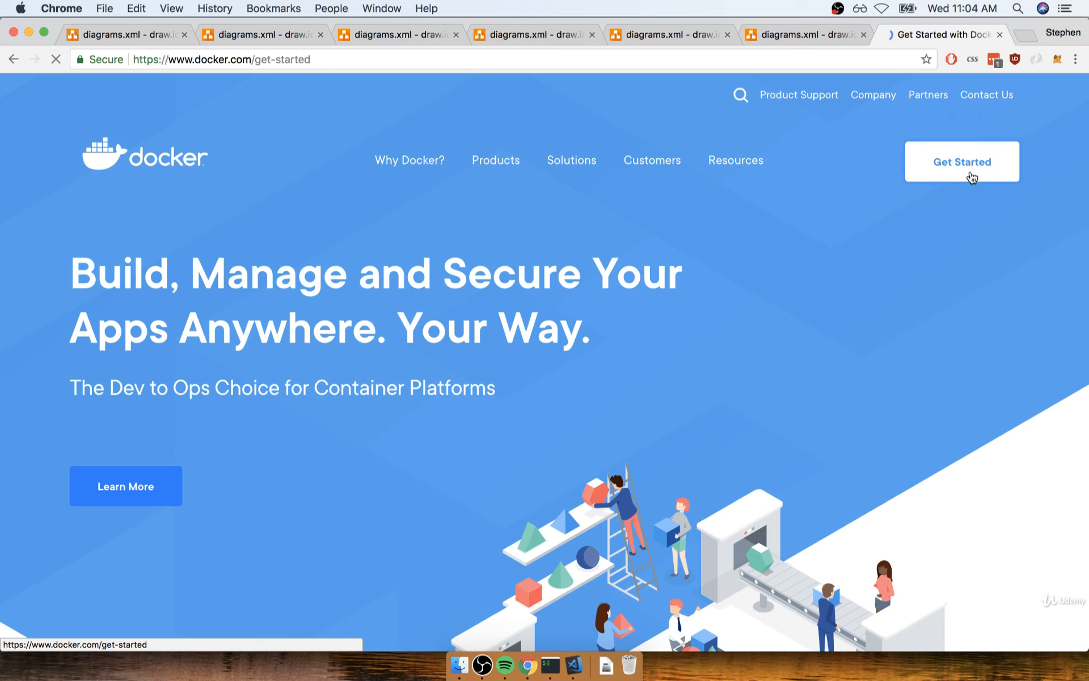
left_click(961, 161)
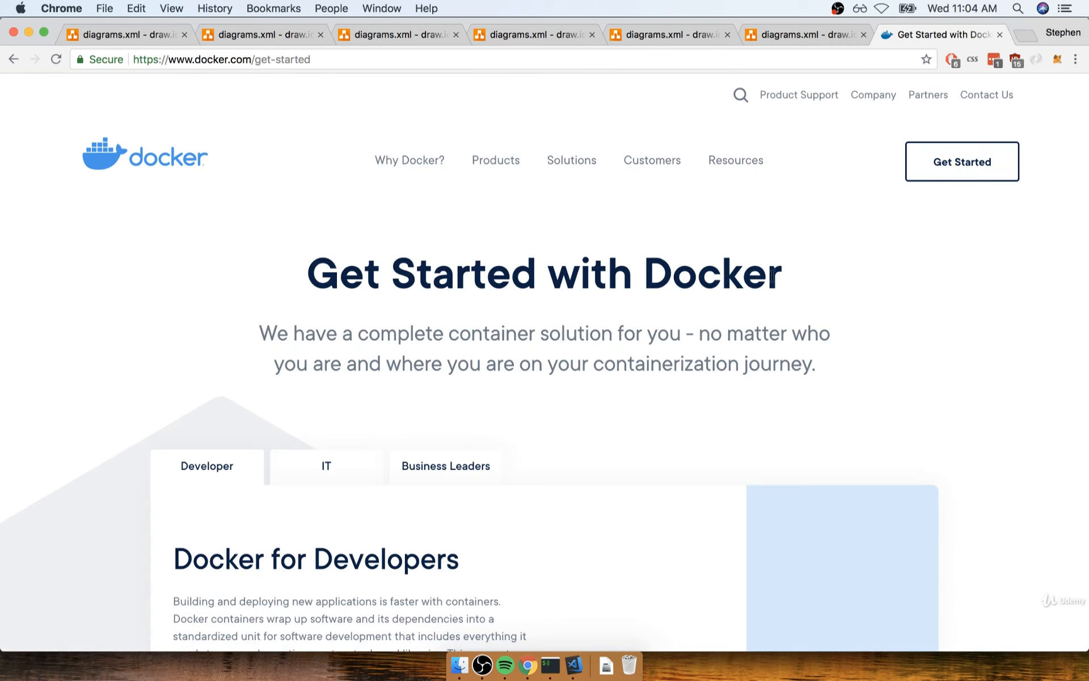
scroll("down", 3)
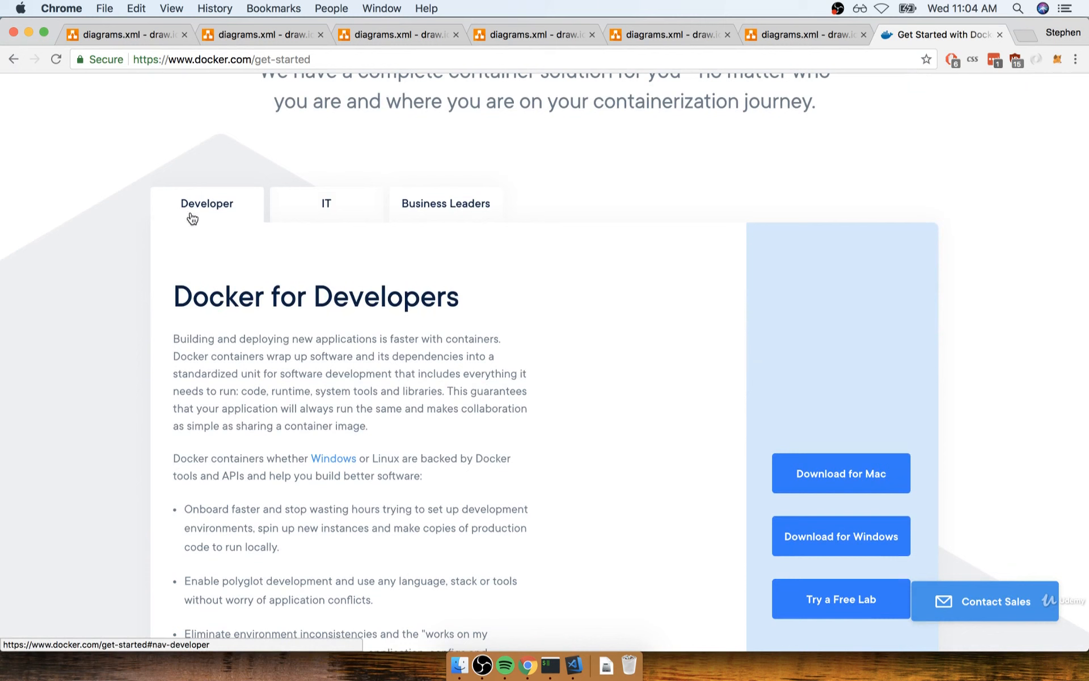
scroll("down", 3)
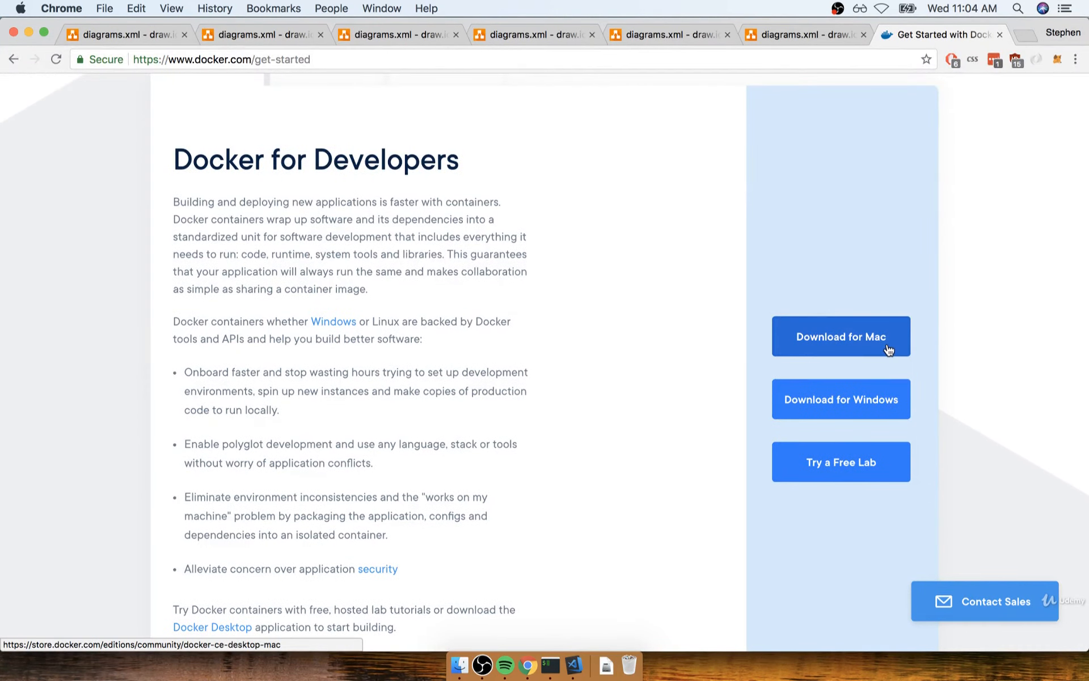
left_click(841, 336)
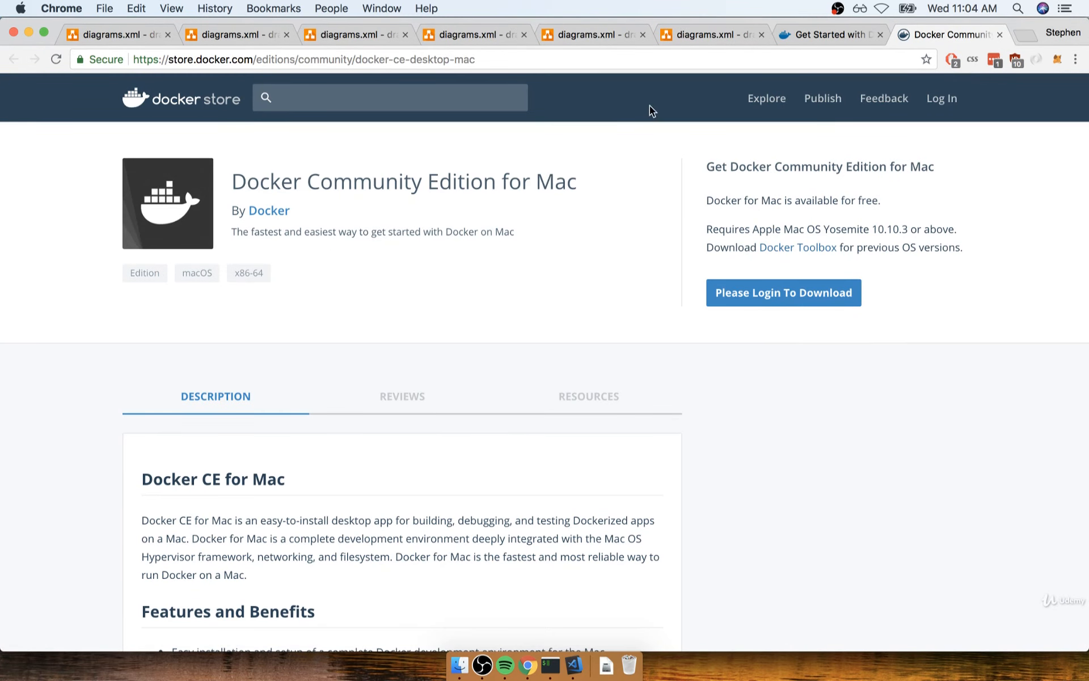
mouse_move(825, 392)
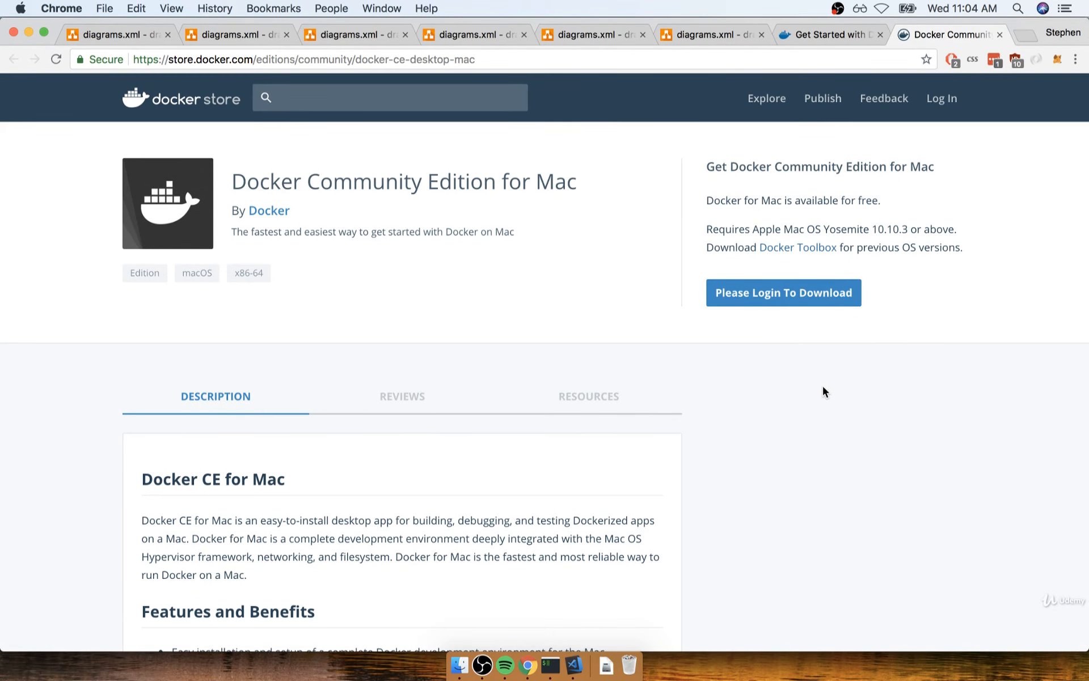
mouse_move(805, 386)
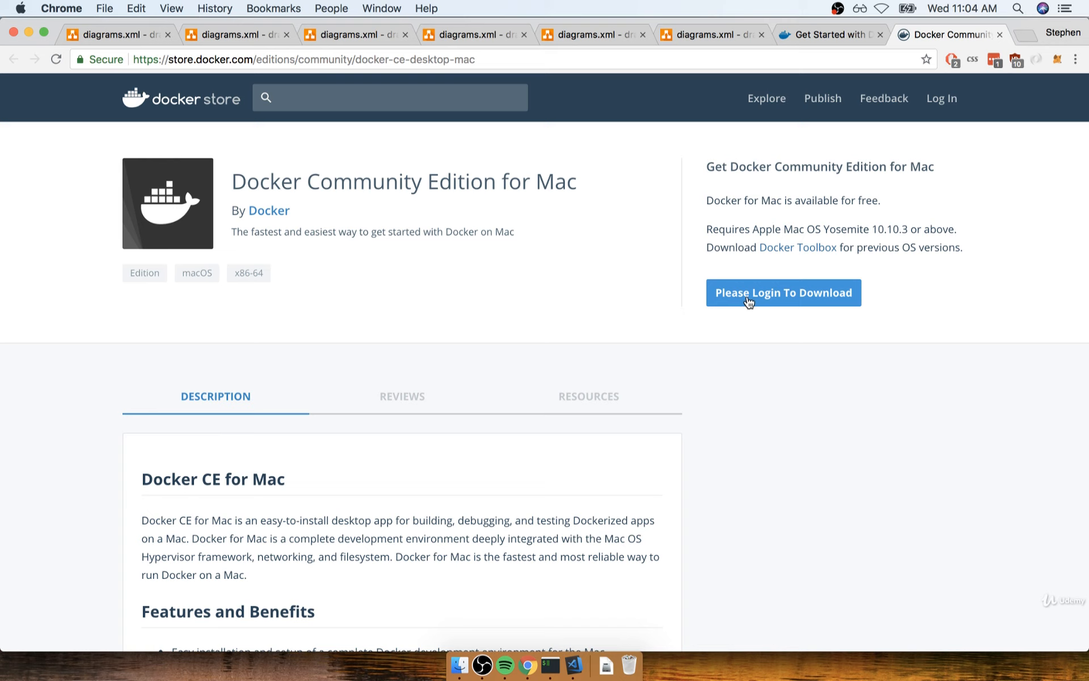
mouse_move(787, 302)
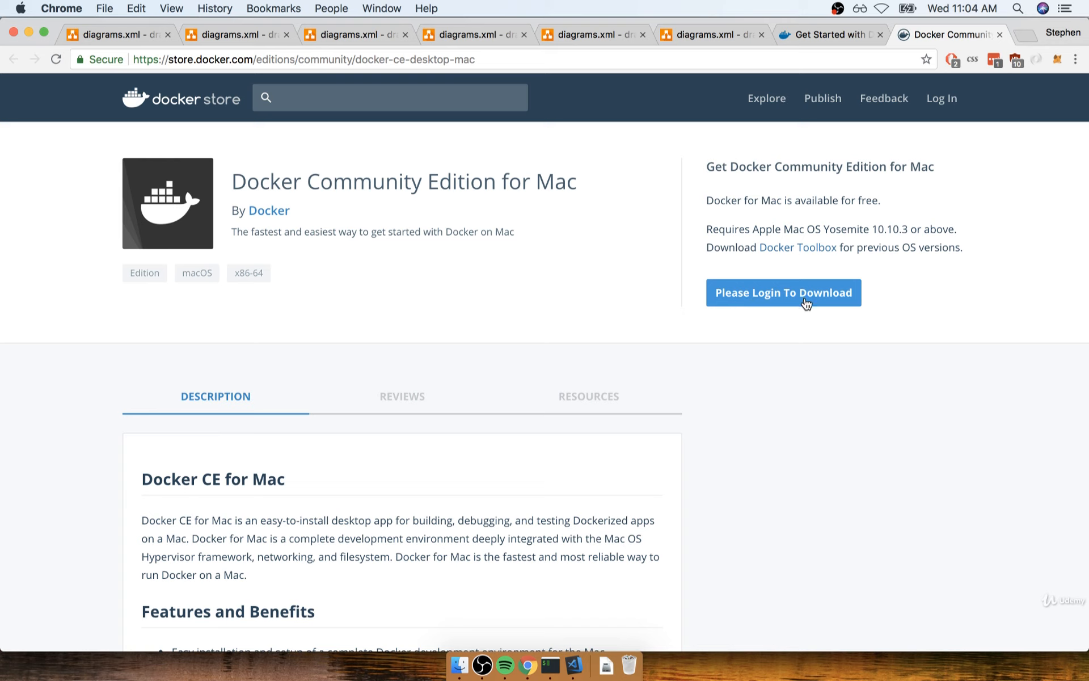
left_click(805, 306)
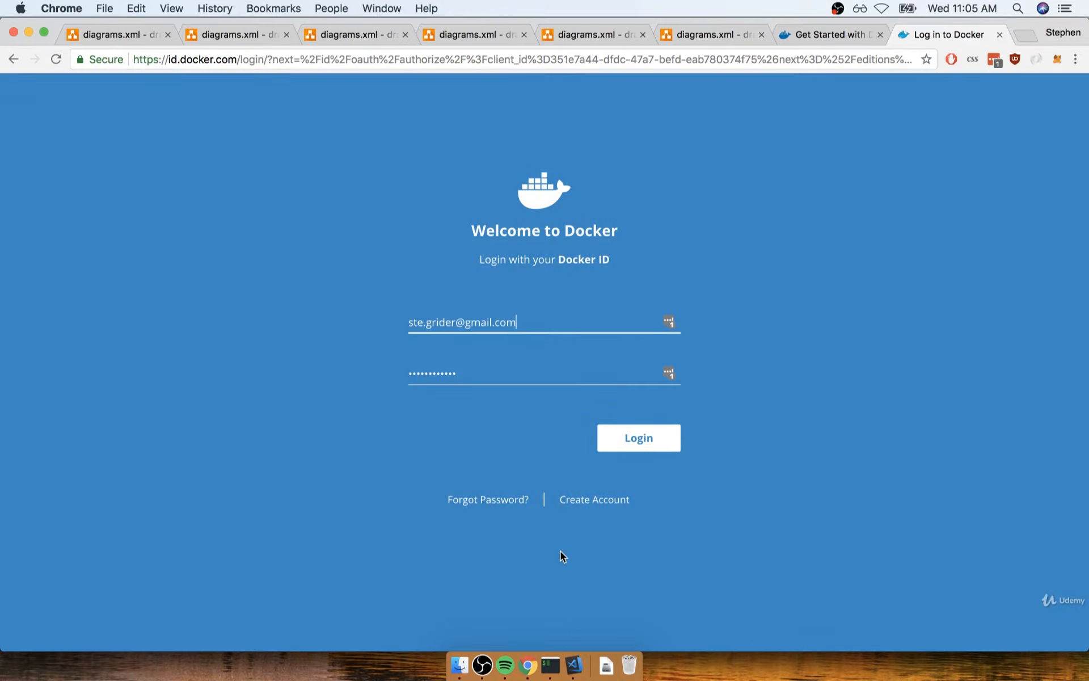
mouse_move(737, 473)
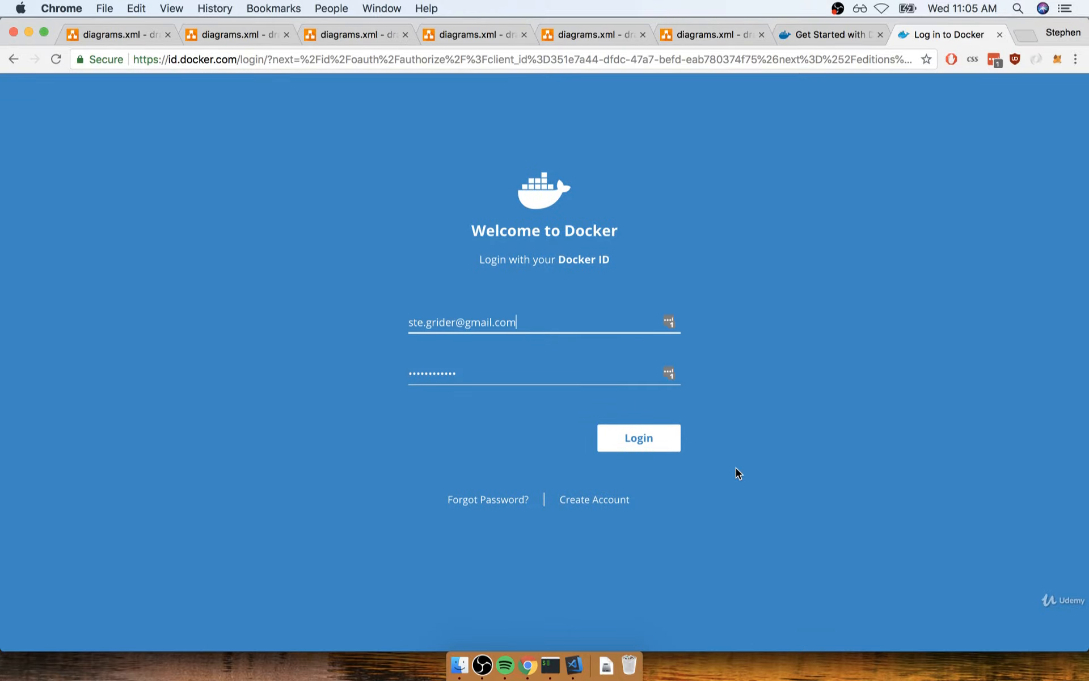
mouse_move(590, 501)
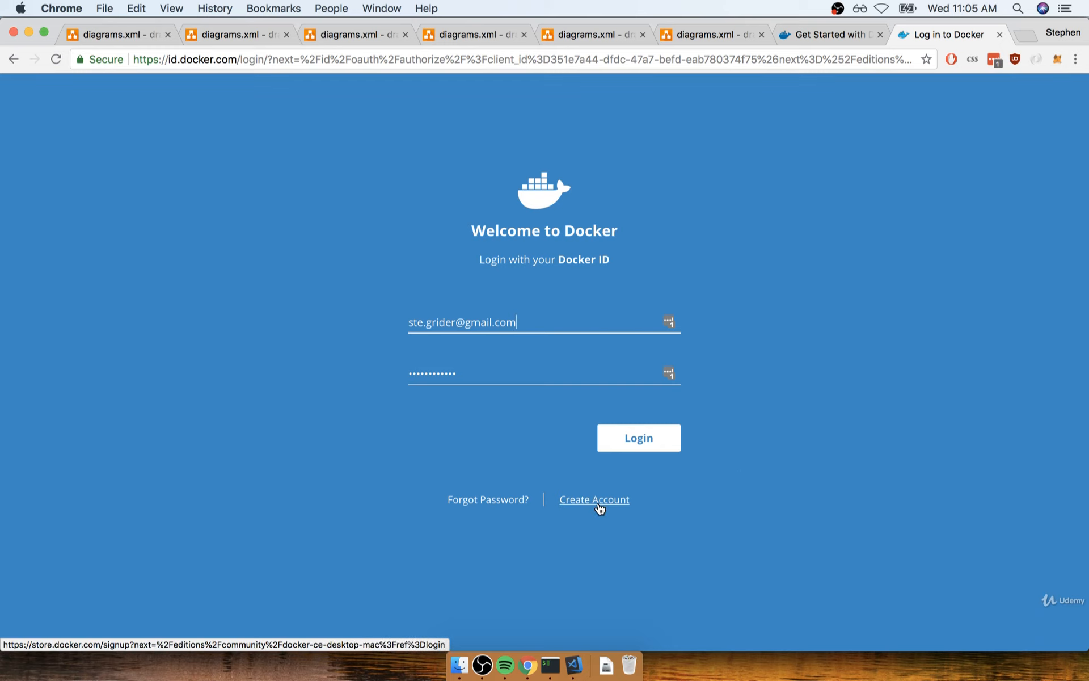
Step: Open account creation in a new tab, start the Docker.dmg download with Get Docker, and show Downloads
right_click(594, 499)
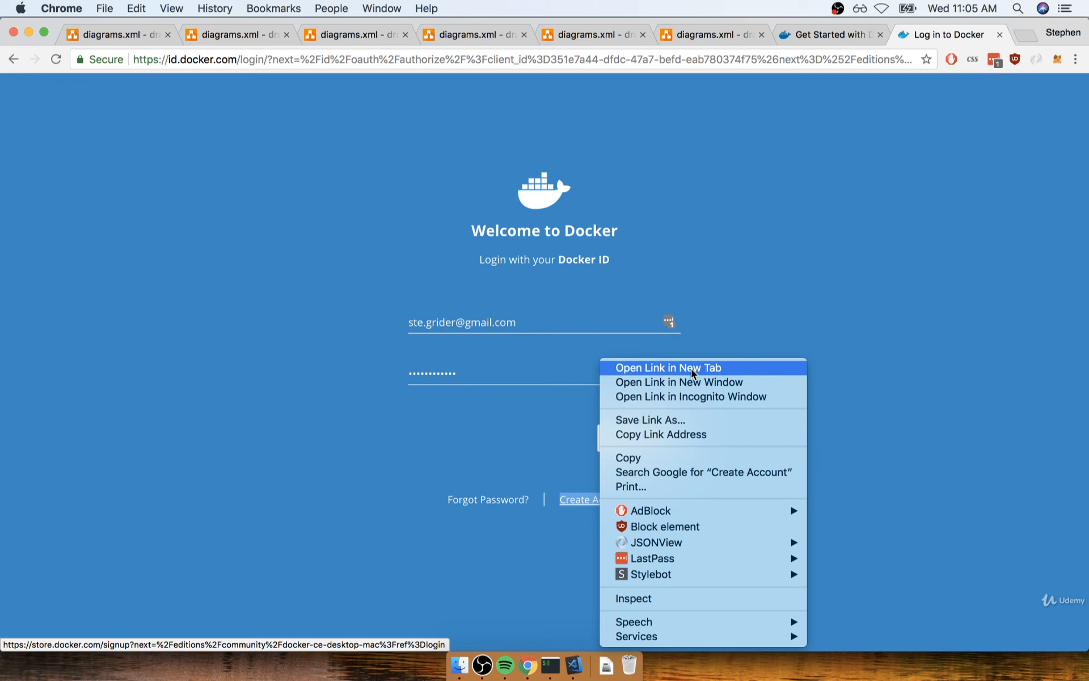
left_click(668, 367)
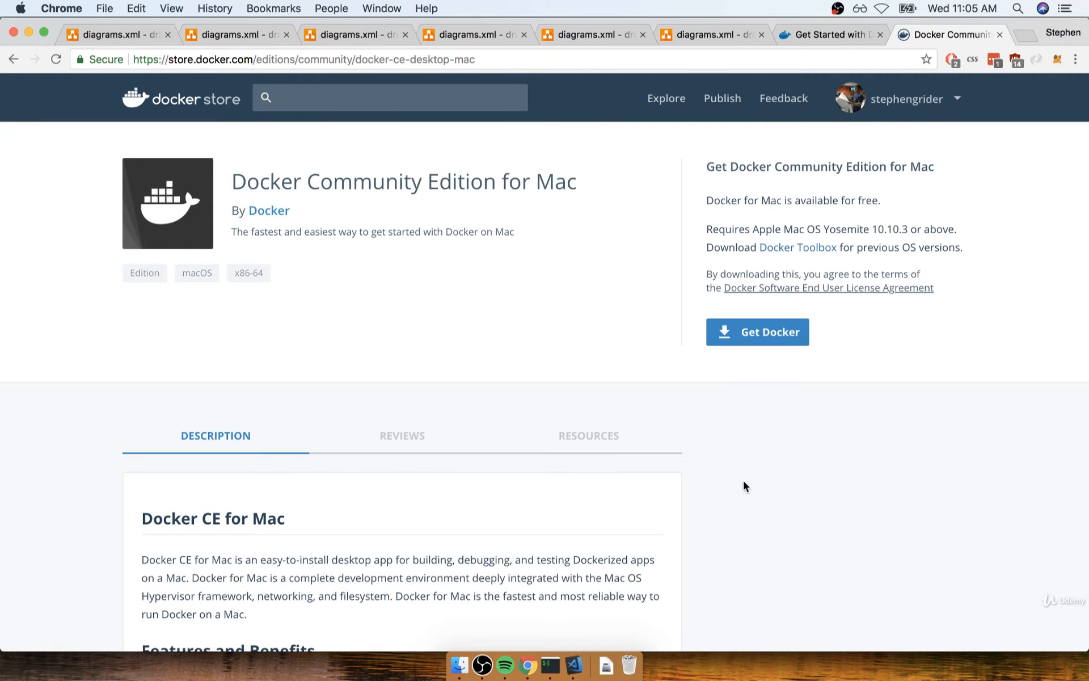
mouse_move(867, 216)
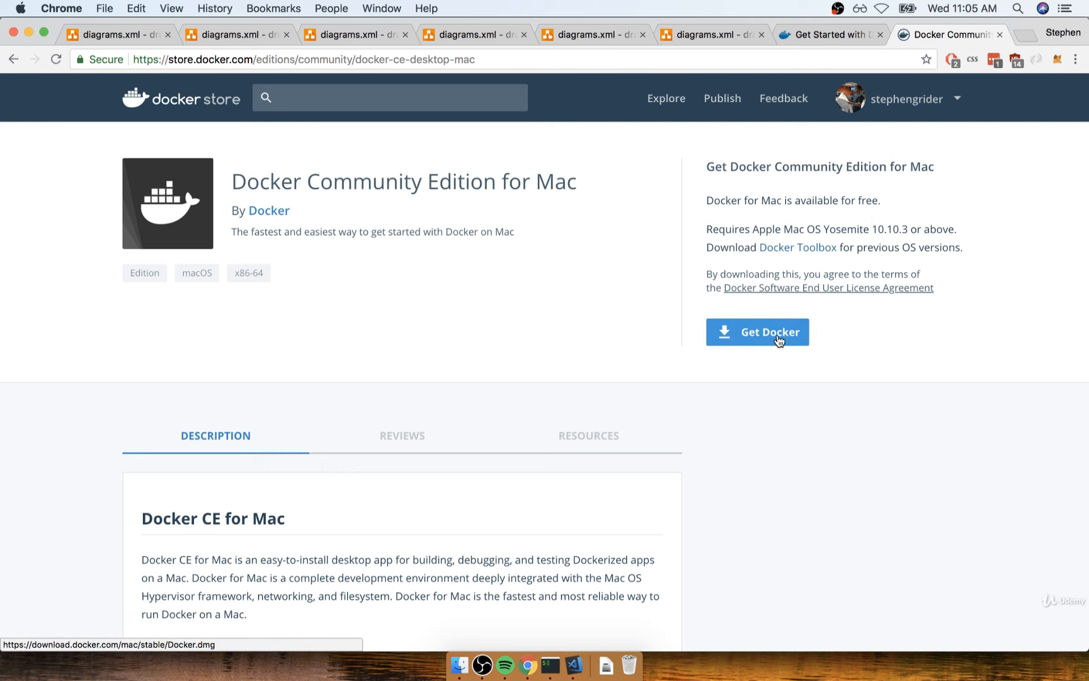
left_click(778, 335)
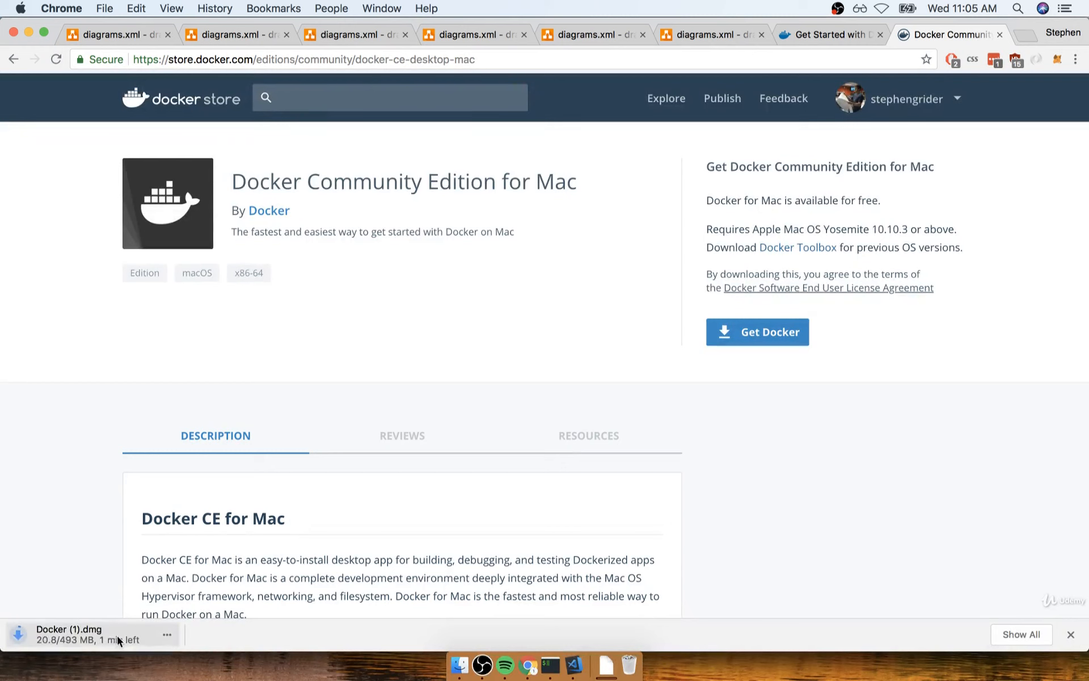
mouse_move(475, 645)
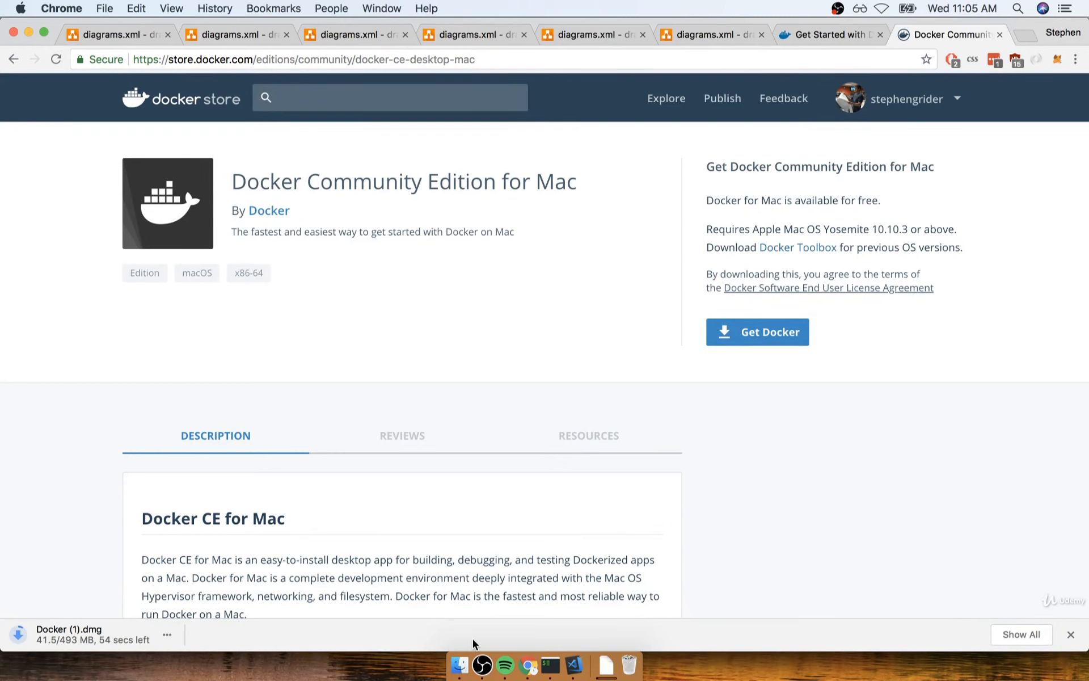
left_click(460, 665)
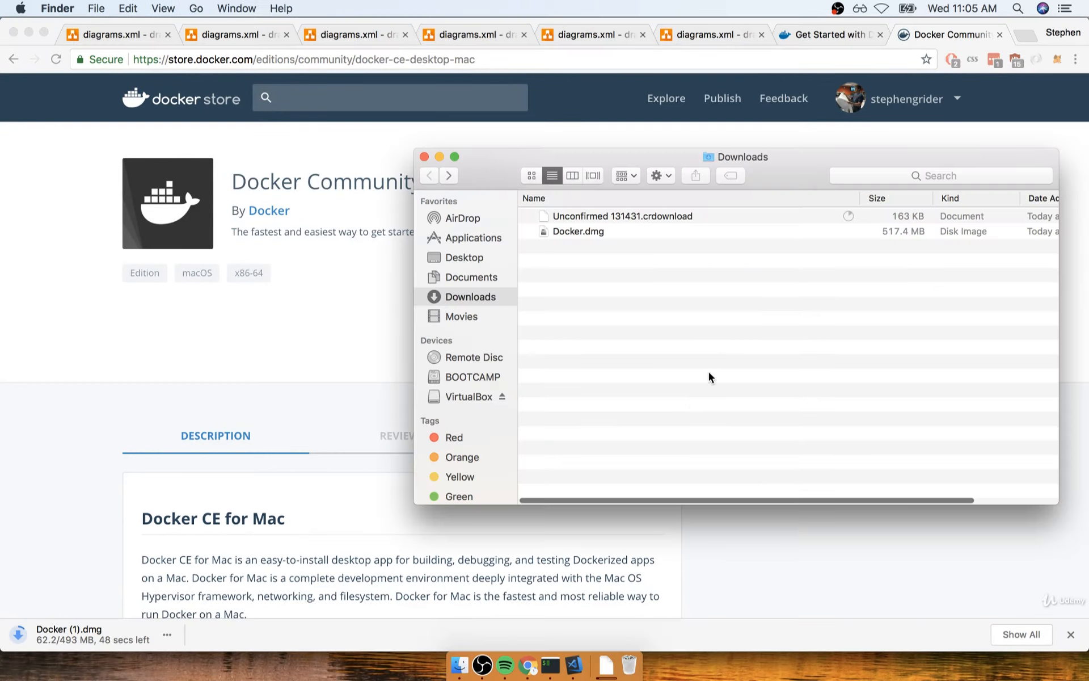
Step: Open Docker.dmg from Downloads and drag the Docker app onto the Applications folder
left_click(578, 231)
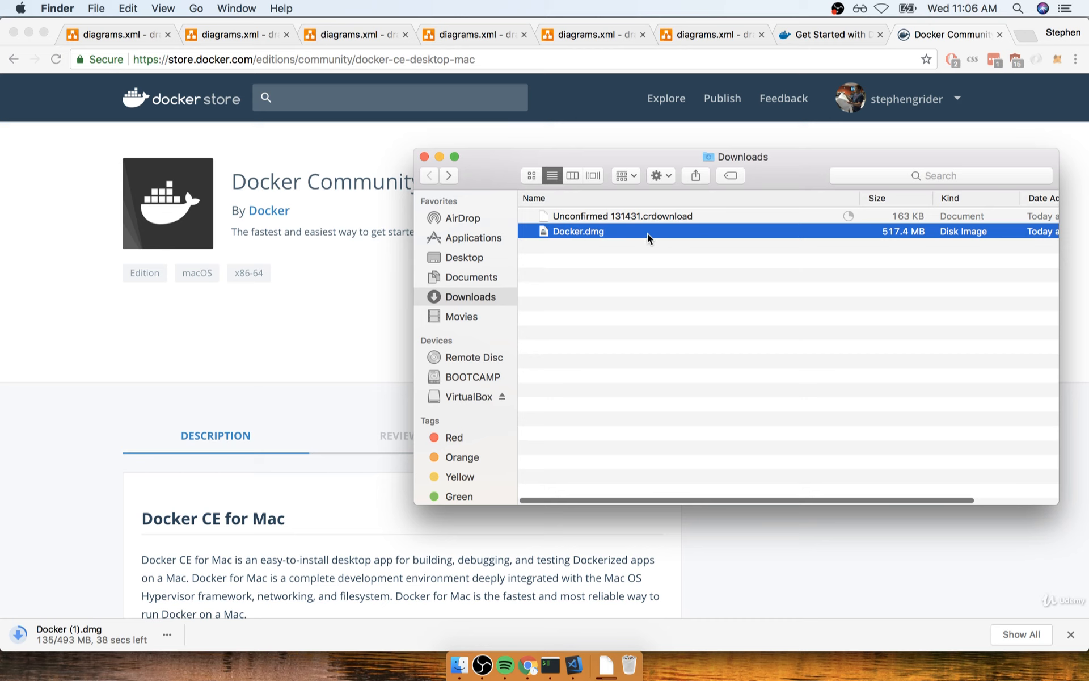
double_click(577, 232)
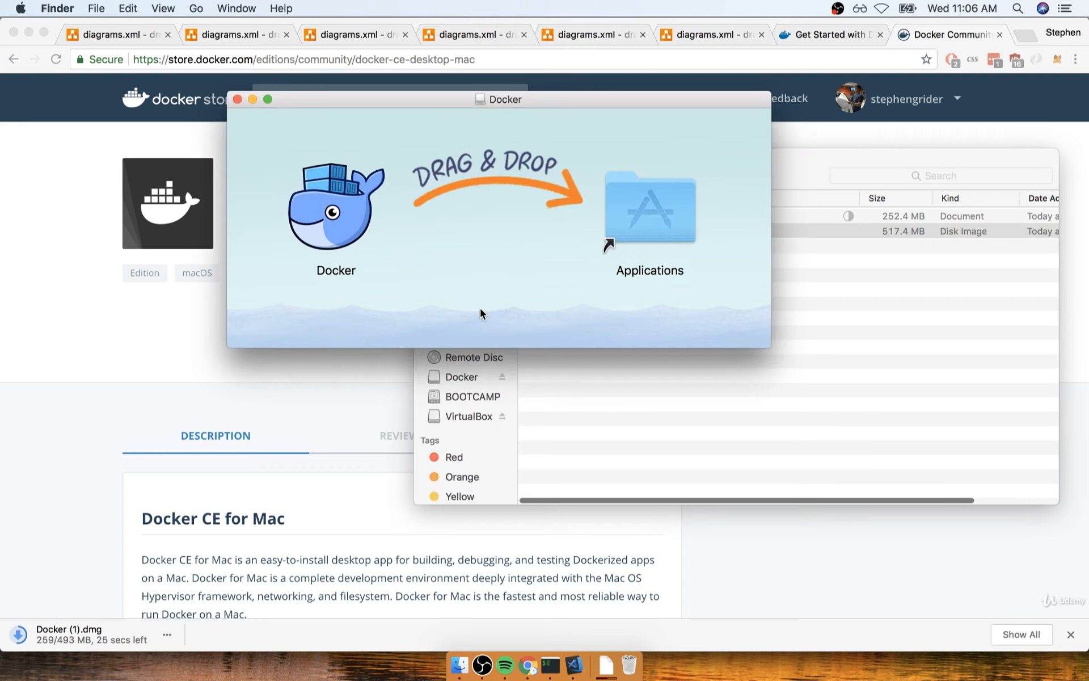
left_click(336, 208)
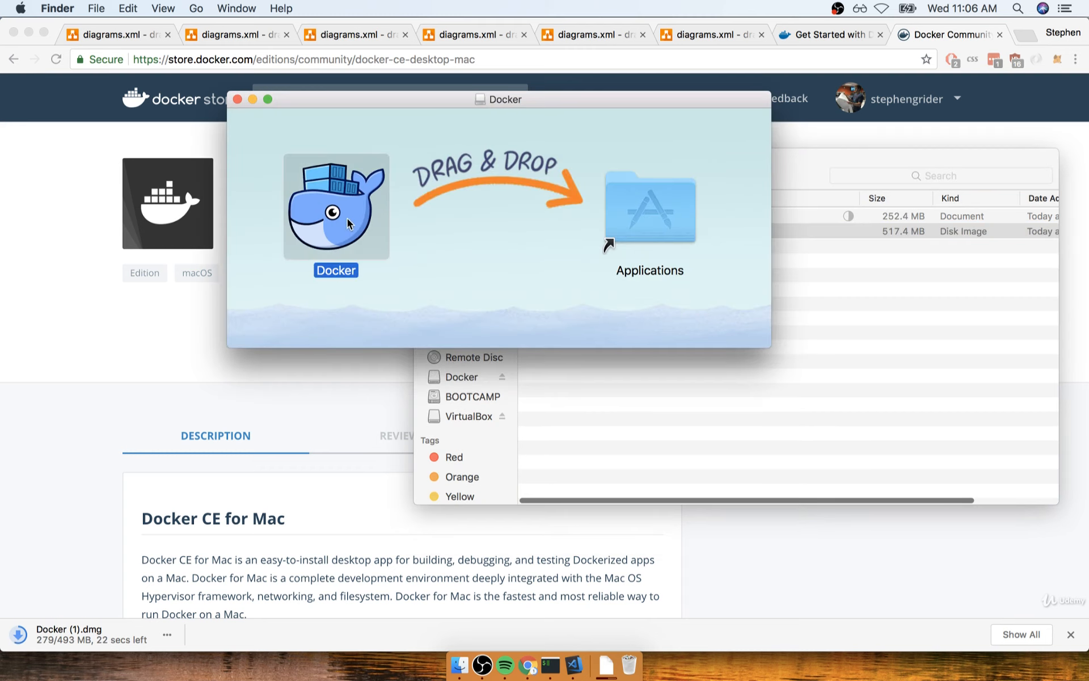
left_click_drag(336, 205, 647, 205)
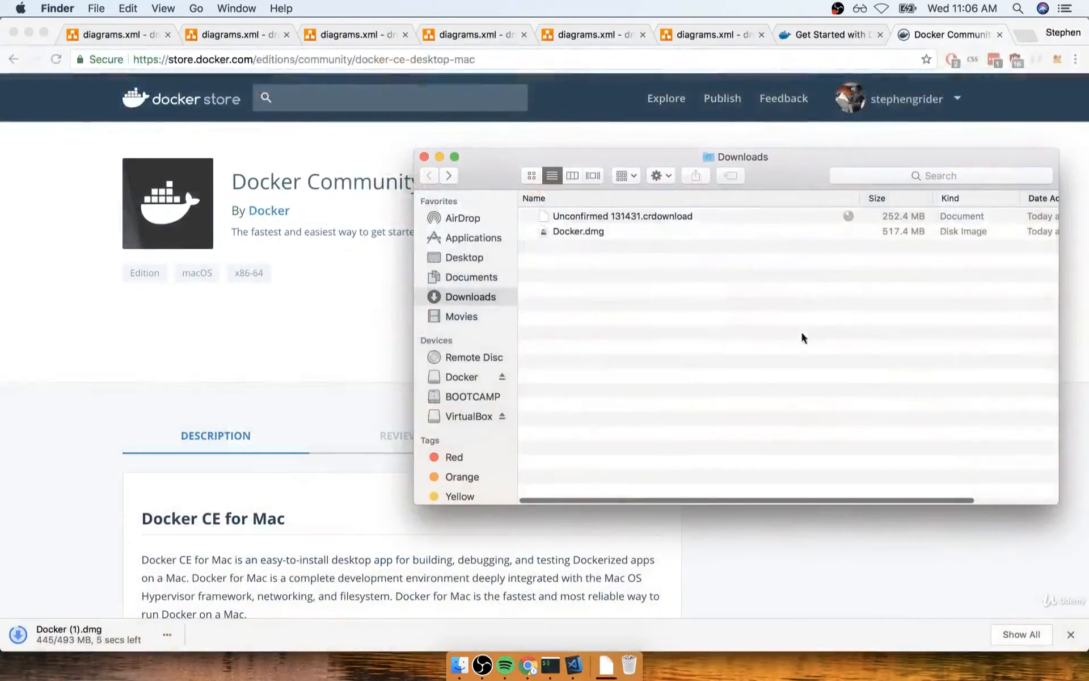
Step: Move the Downloads window aside and browse the Applications folder down to the Docker app
left_click_drag(735, 156, 517, 148)
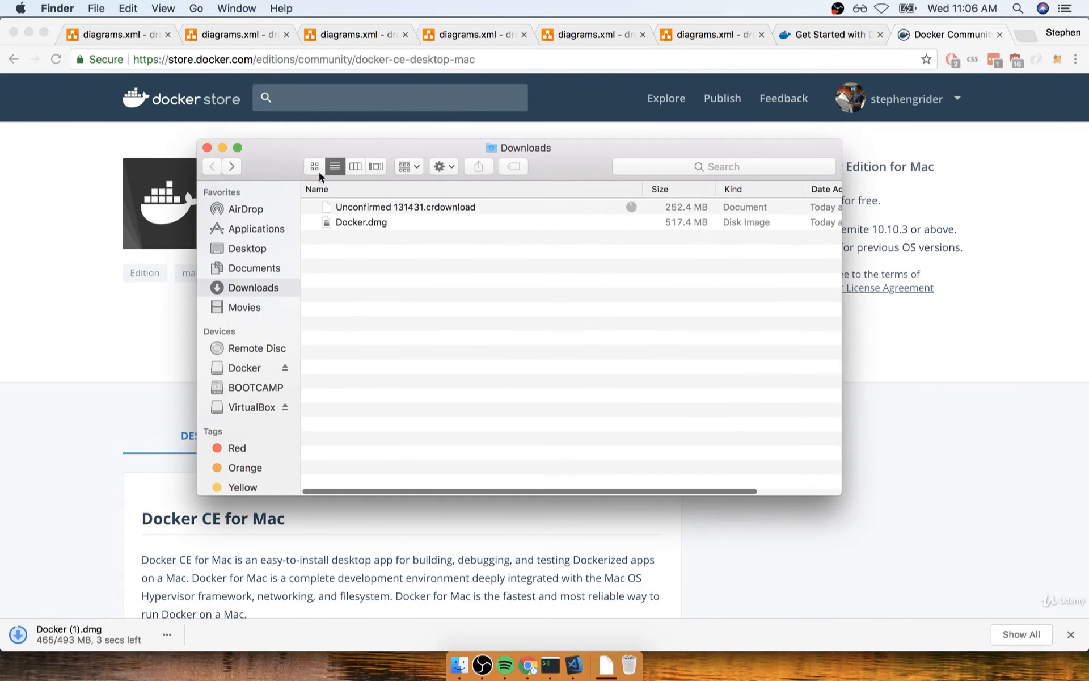
left_click(256, 229)
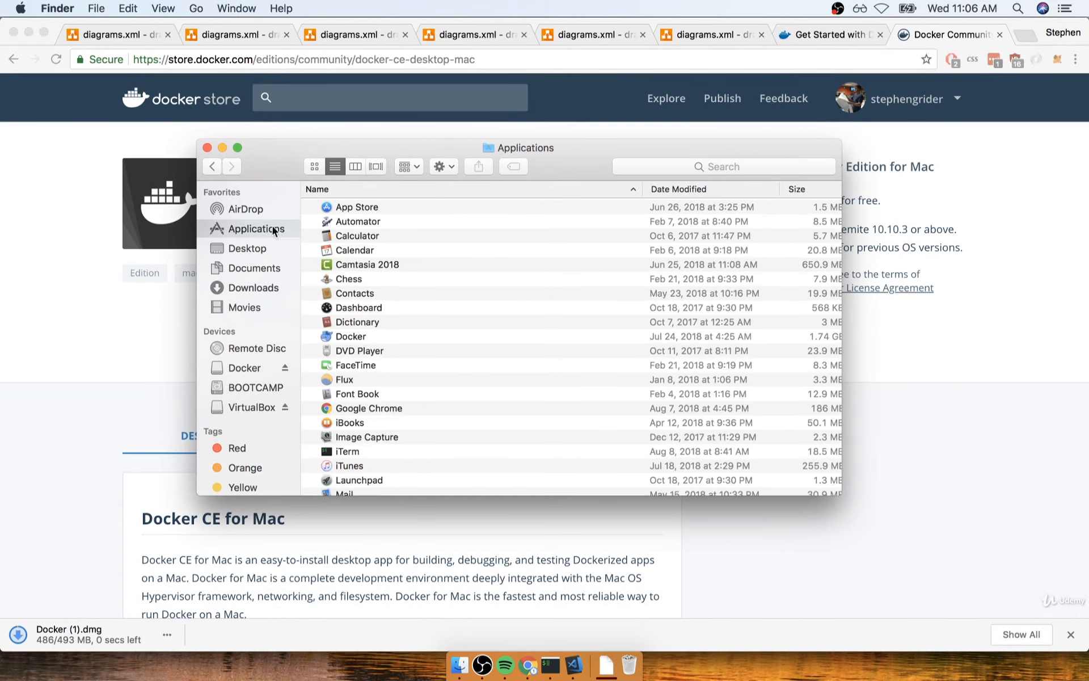
scroll("down", 3)
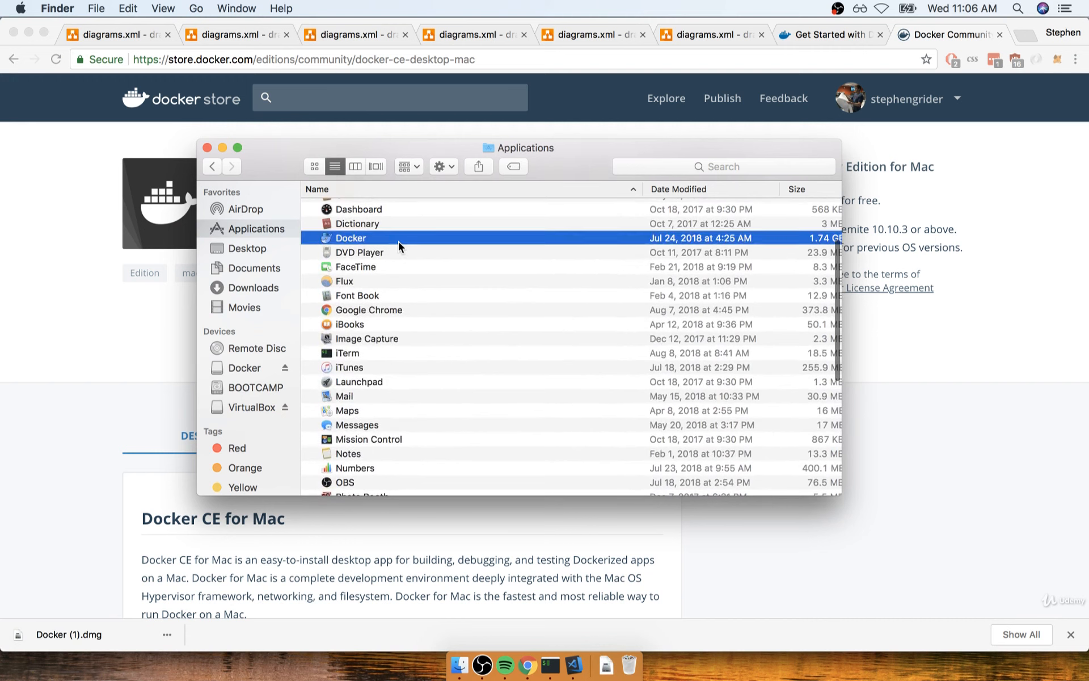
mouse_move(426, 245)
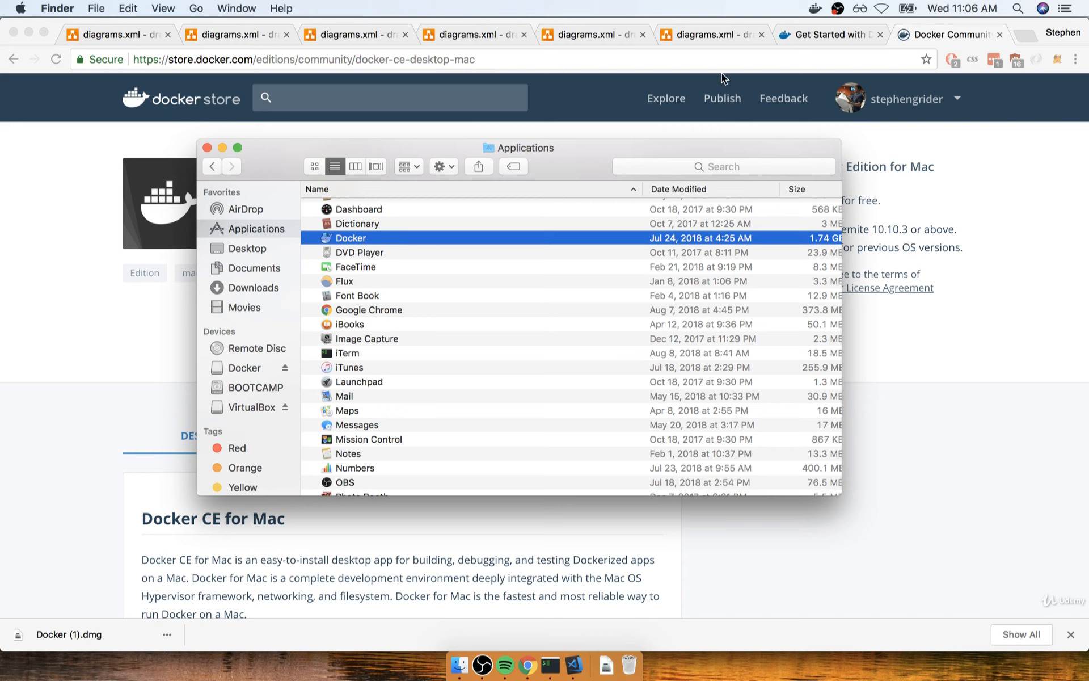
mouse_move(817, 11)
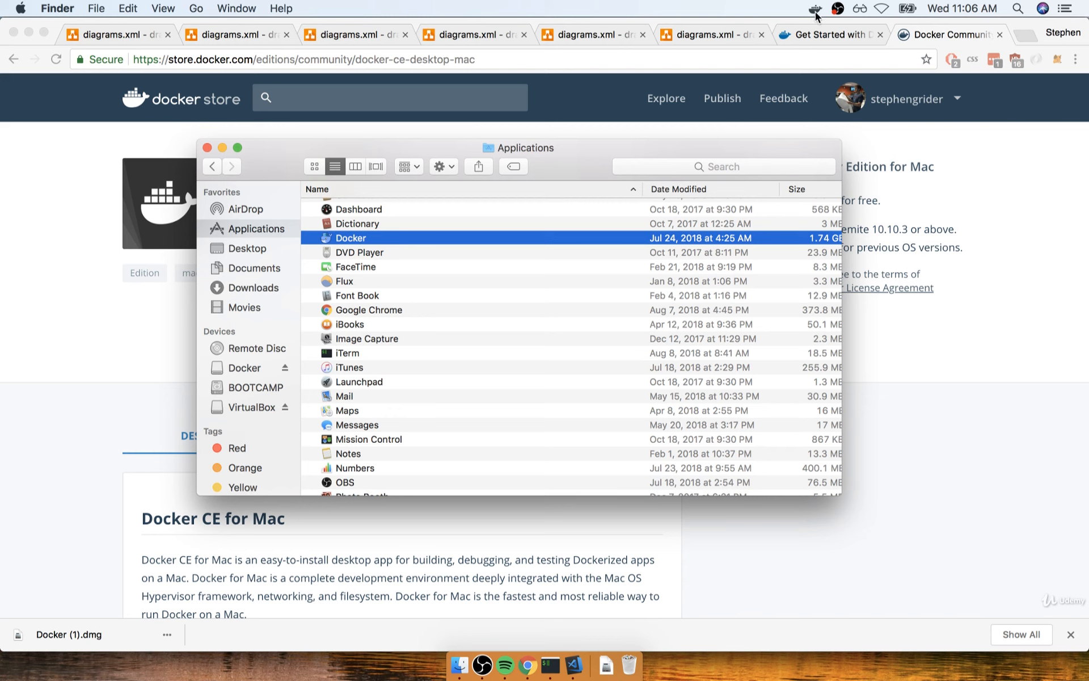
Step: Check the whale menu-bar icon, close the Applications window, and confirm 'Docker is running'
left_click(814, 10)
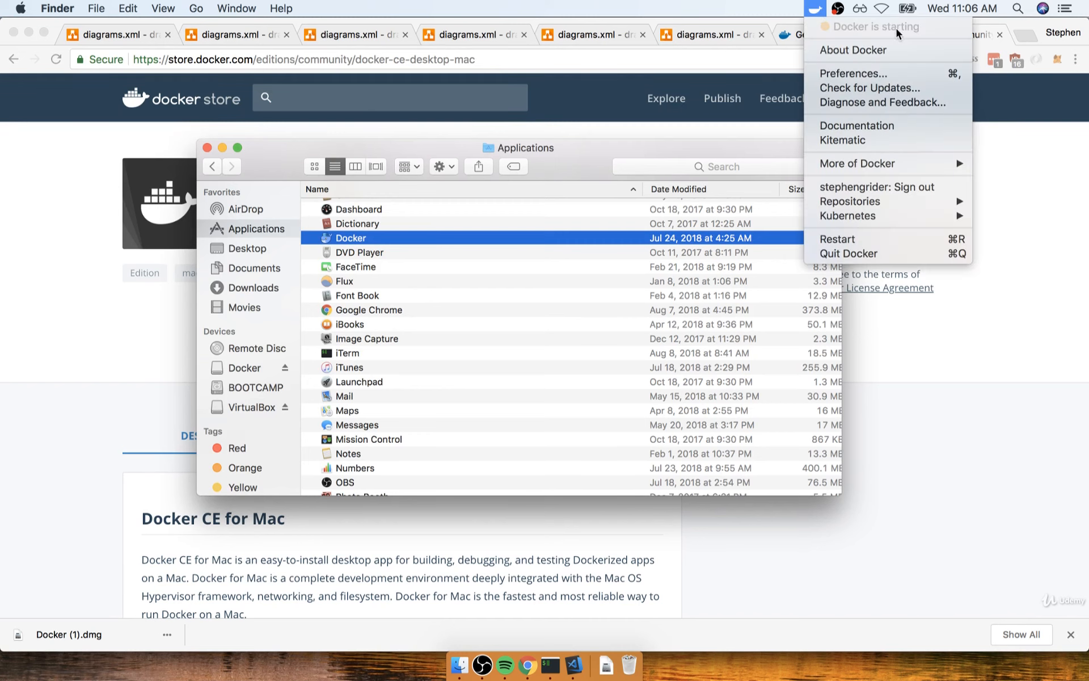
mouse_move(822, 10)
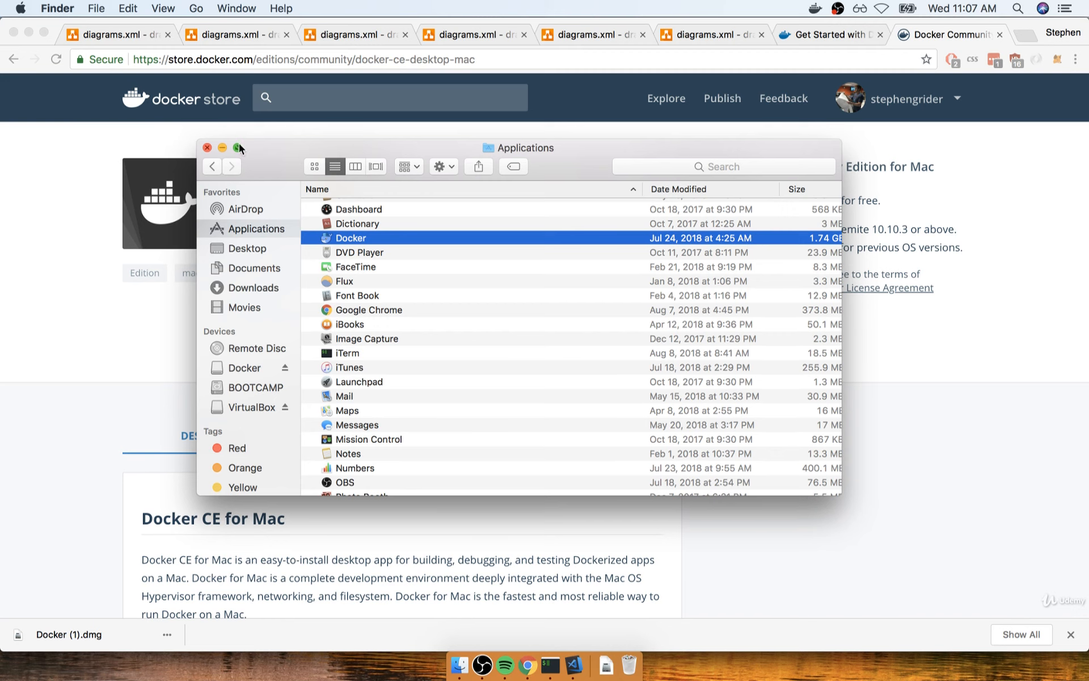
left_click(235, 148)
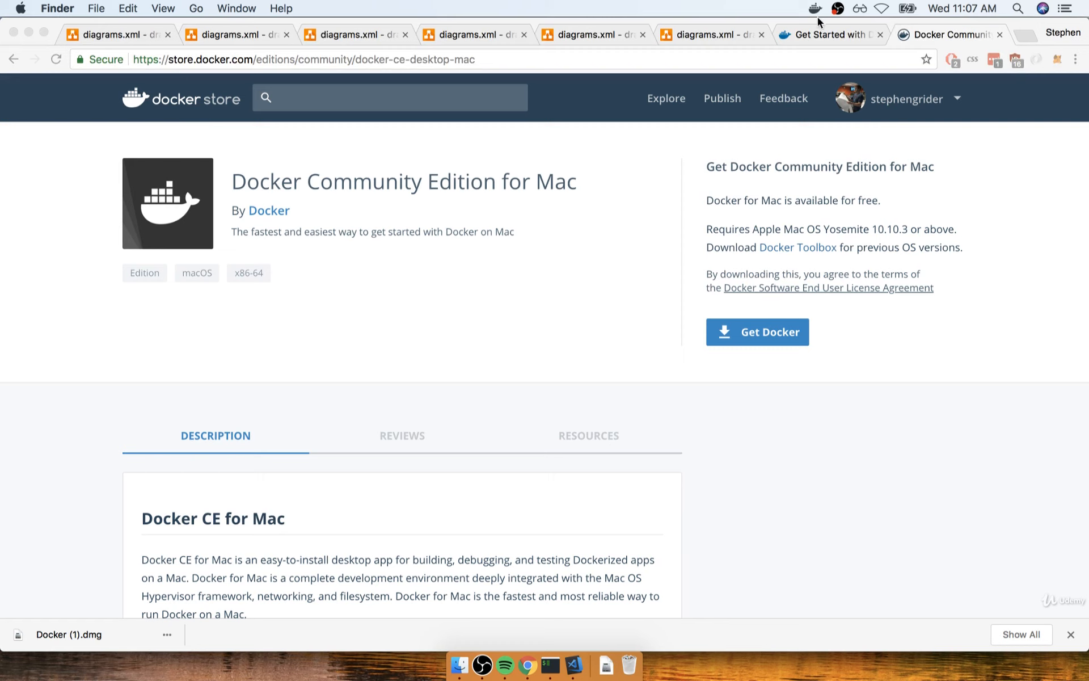
mouse_move(819, 21)
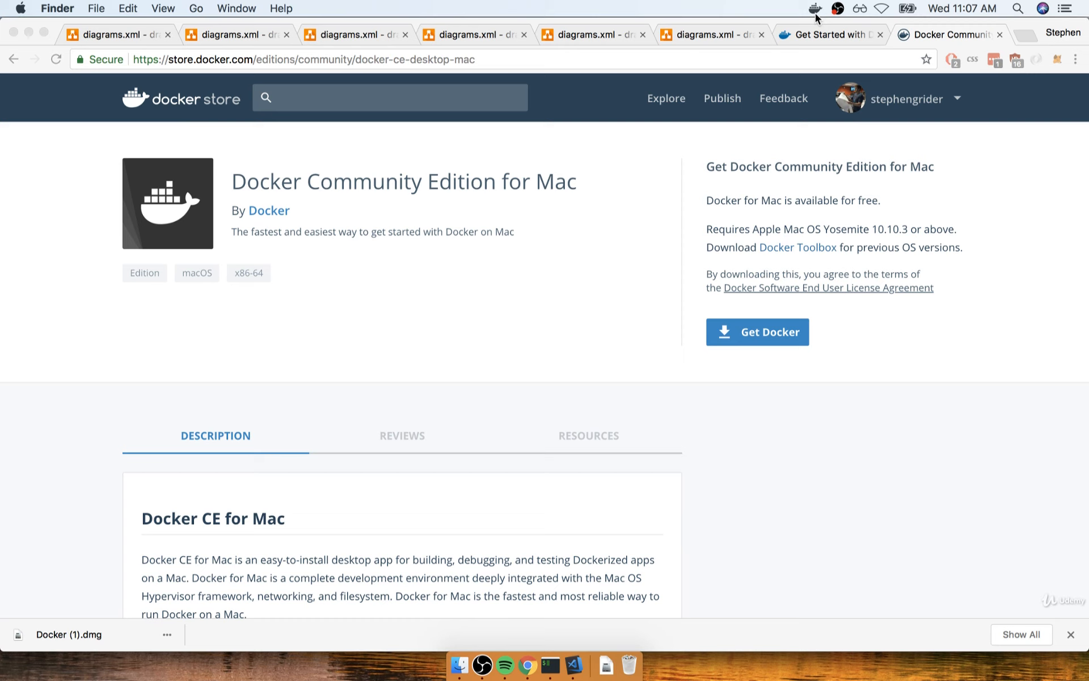
left_click(811, 6)
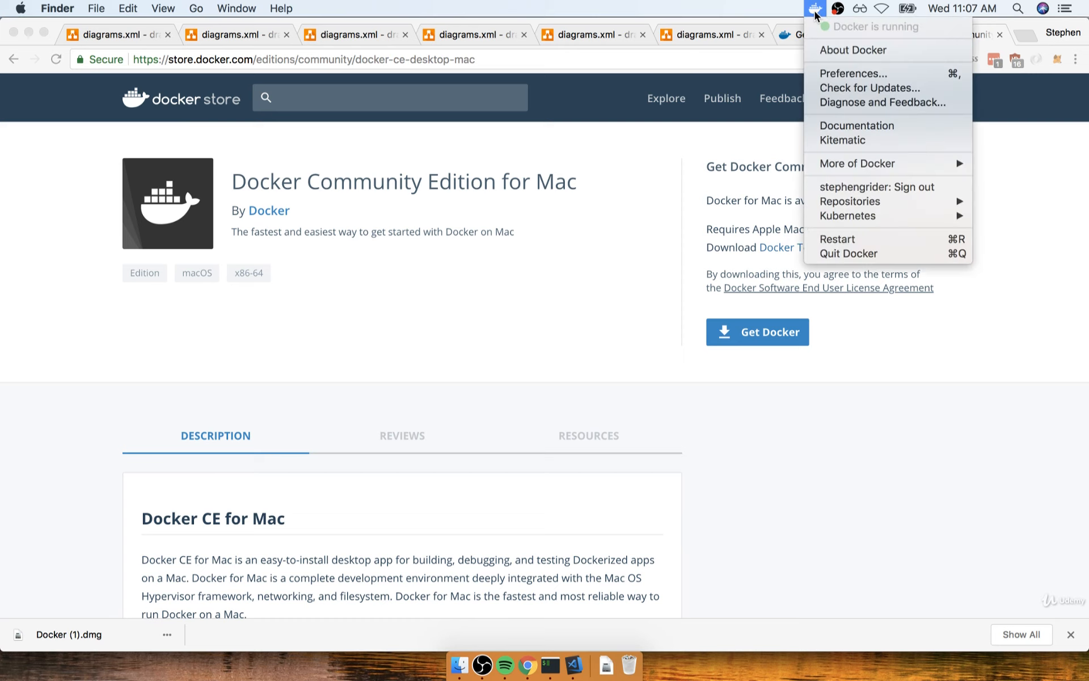
mouse_move(859, 179)
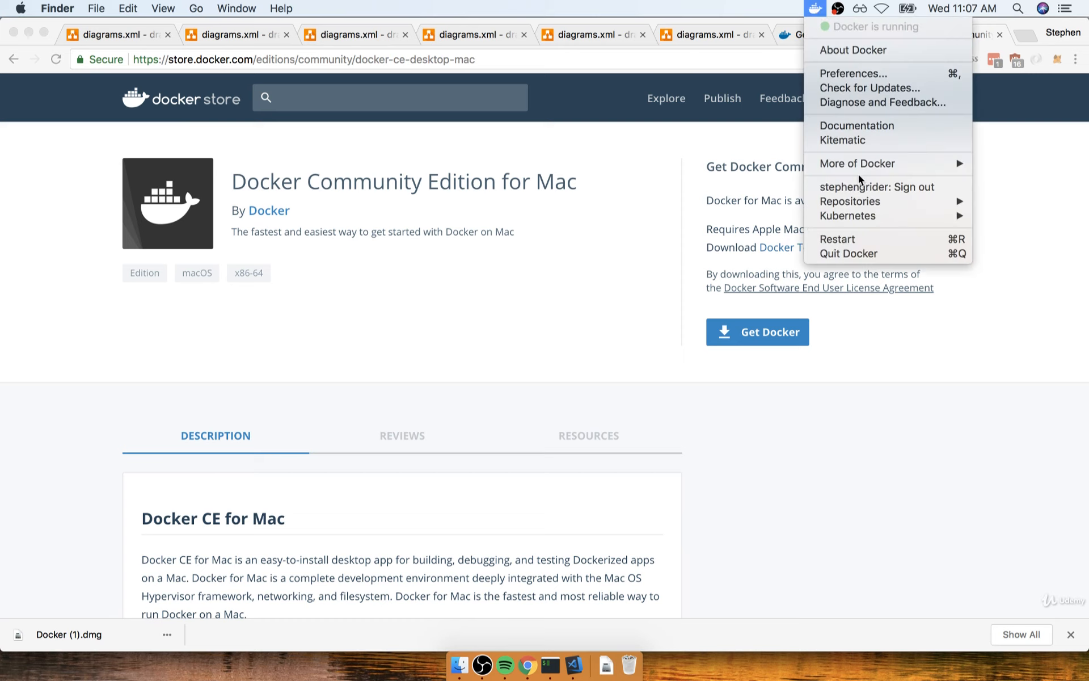
mouse_move(862, 193)
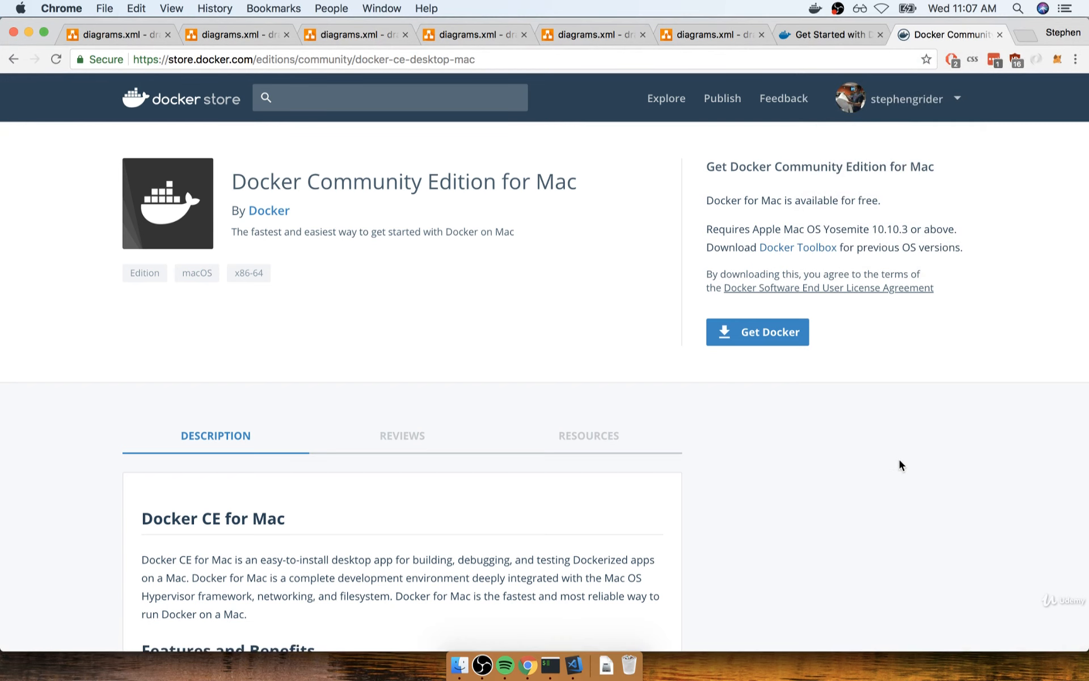
Step: Revisit the steps diagram tab, then have 'docker version' typed at the iTerm2 prompt
left_click(713, 34)
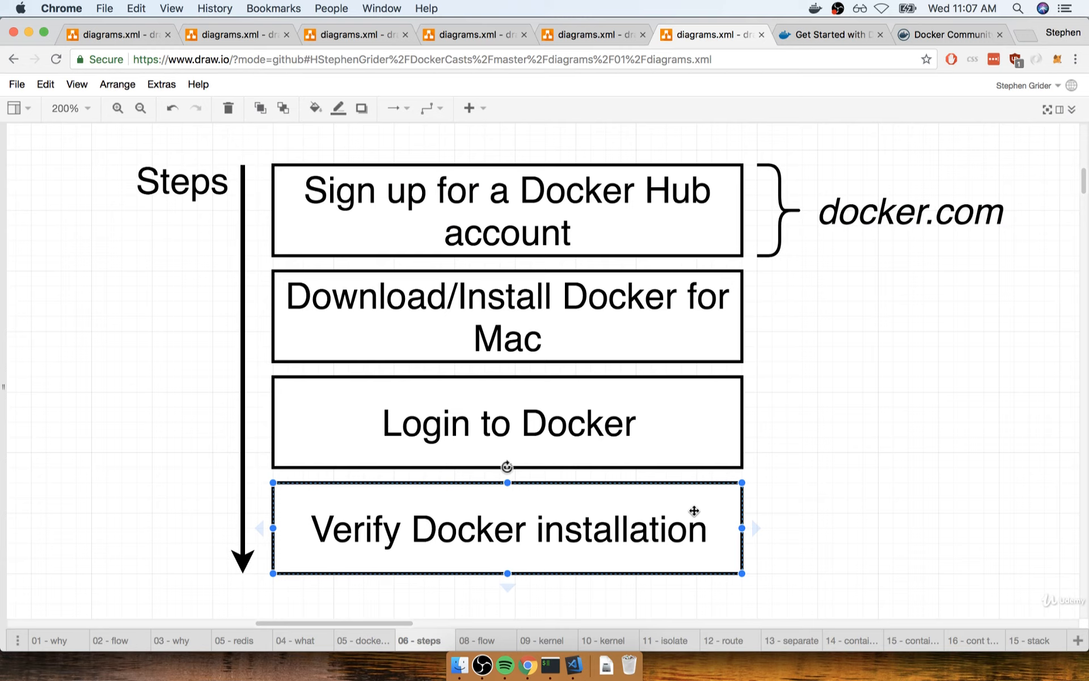
mouse_move(529, 662)
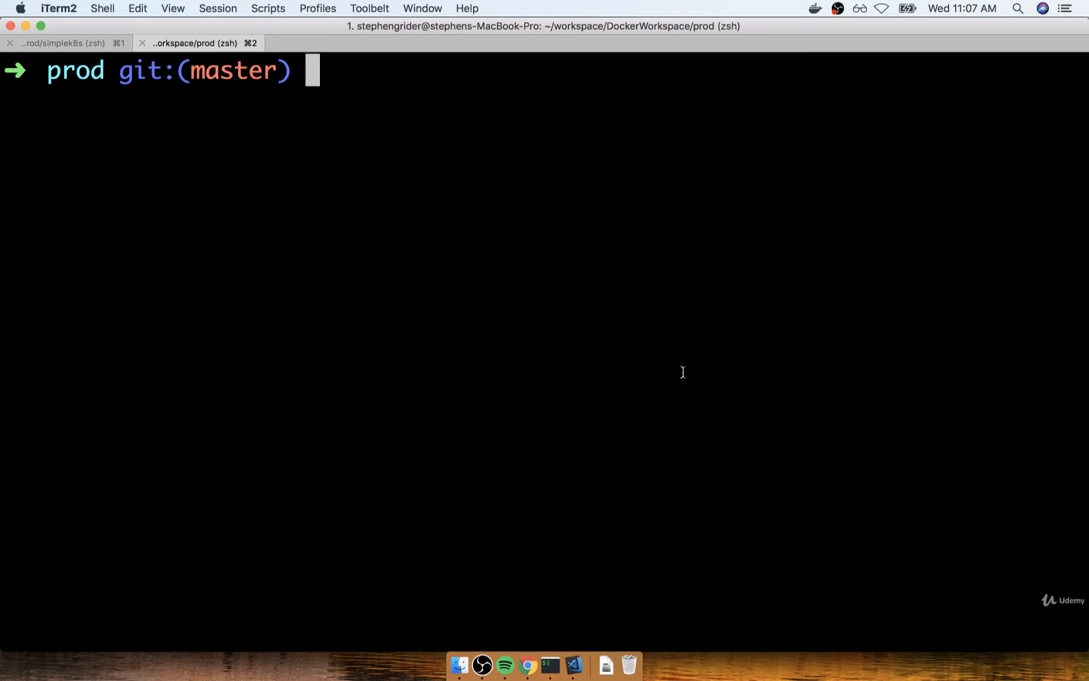
type("docker version")
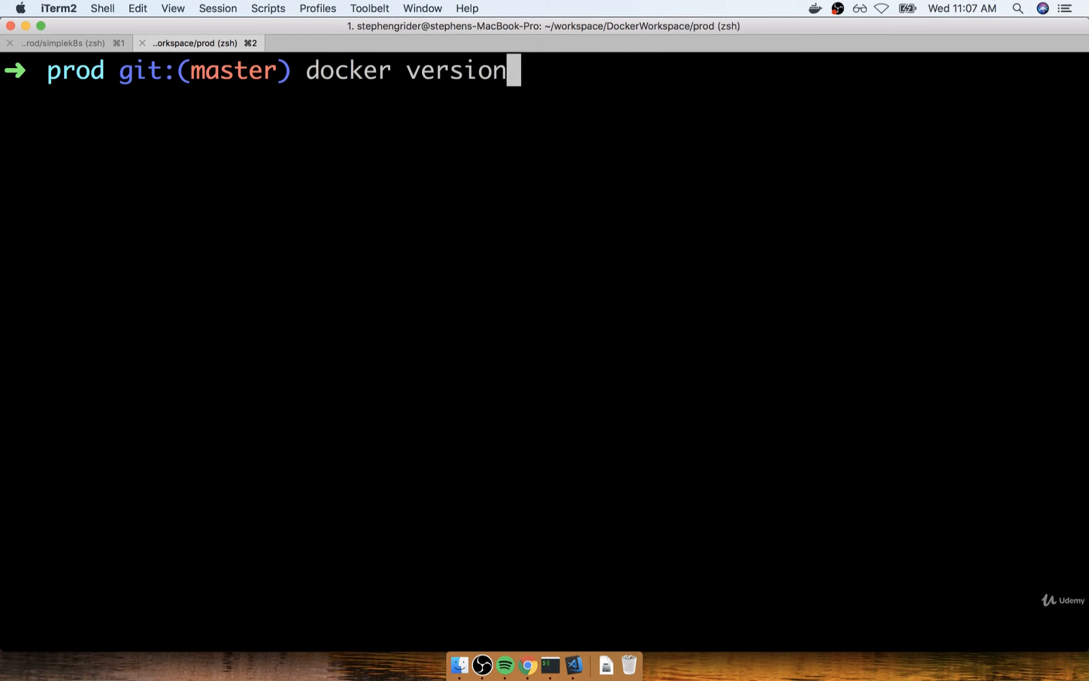